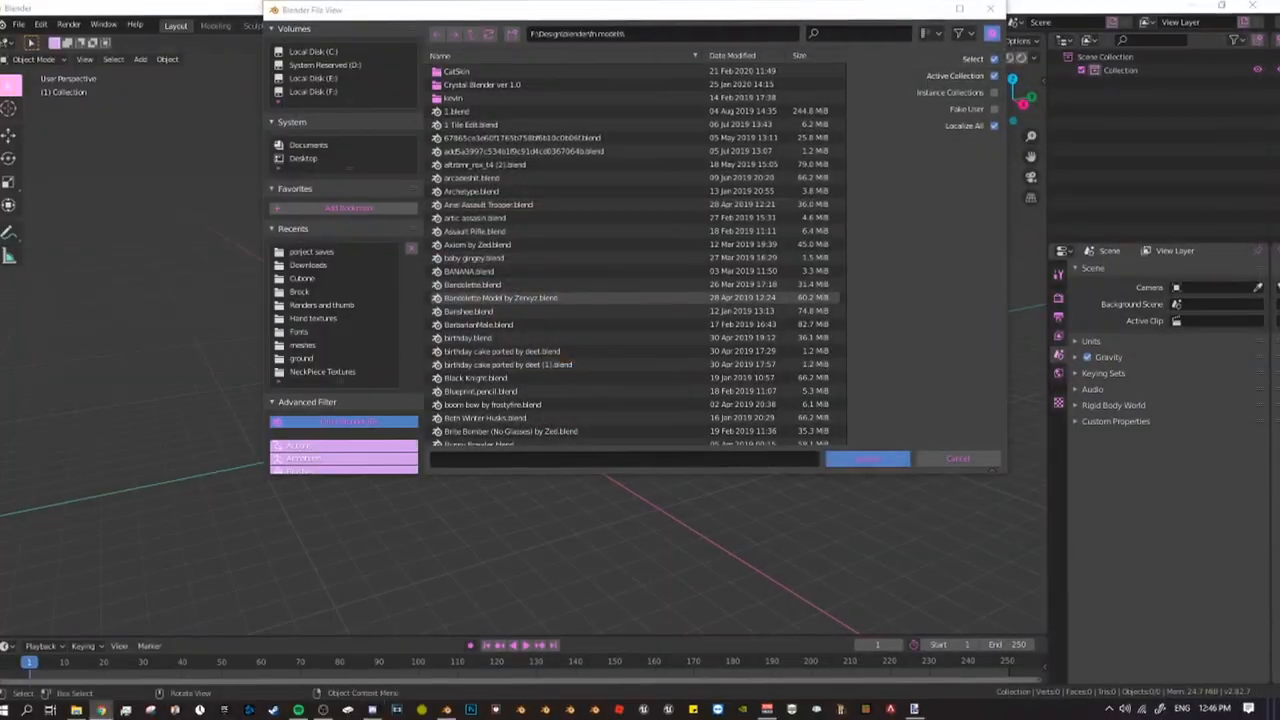
# Append the character, hat and sniper rifle objects from the 'para' blend file in project saves.
pyautogui.click(866, 458)
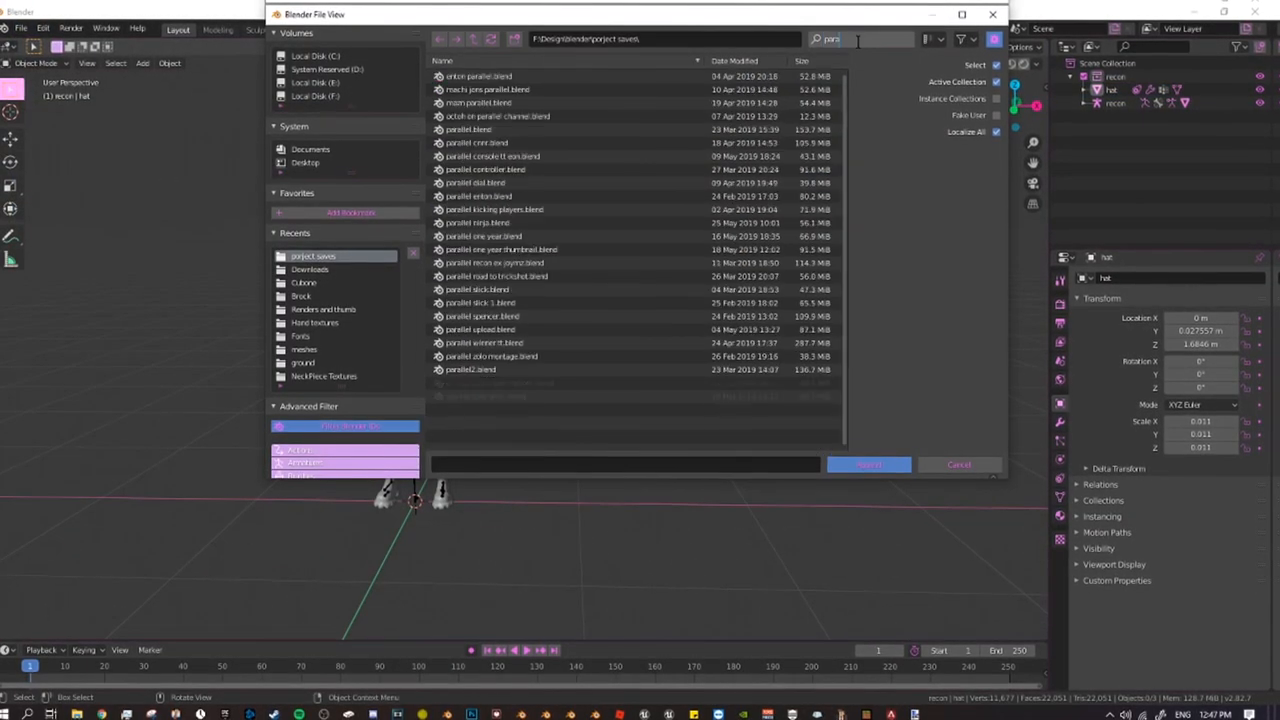
pyautogui.click(868, 464)
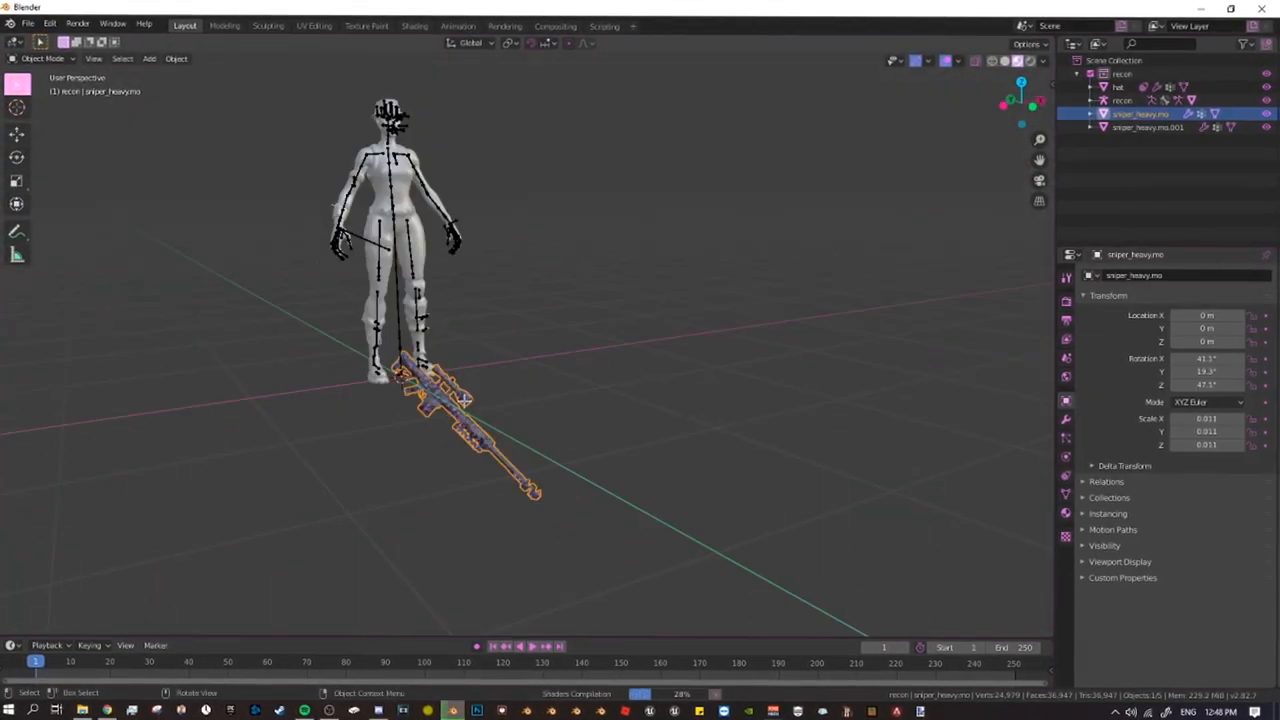
# Adjust the sniper rifle's Mapping node scale values in the Shading workspace.
pyautogui.click(422, 22)
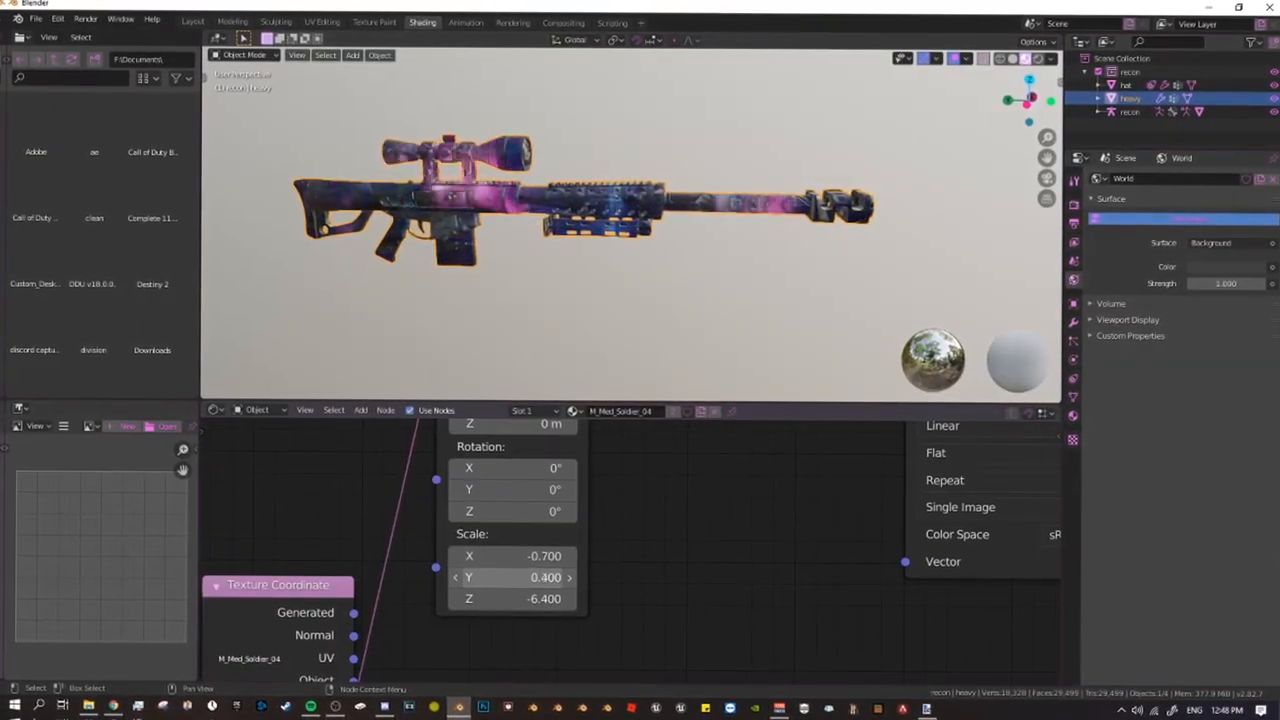
pyautogui.click(193, 17)
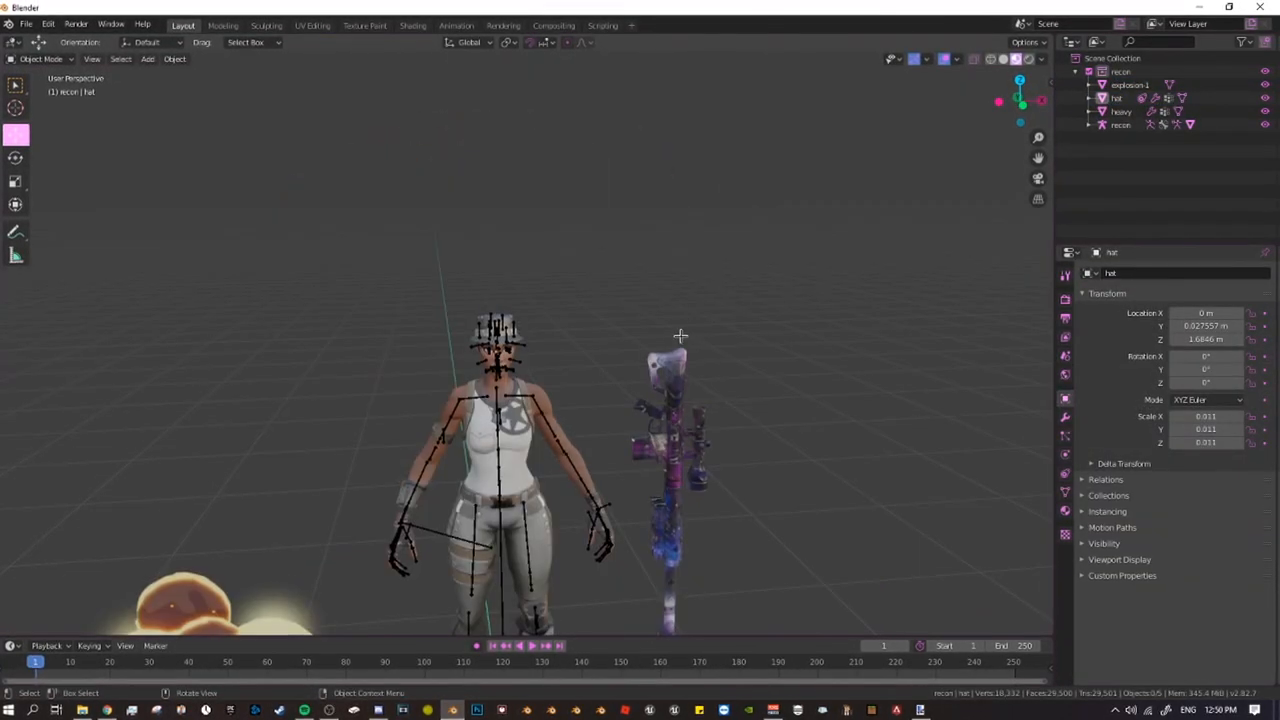
# Append the crown and camera, then set a background Image Texture on the World.
pyautogui.click(24, 23)
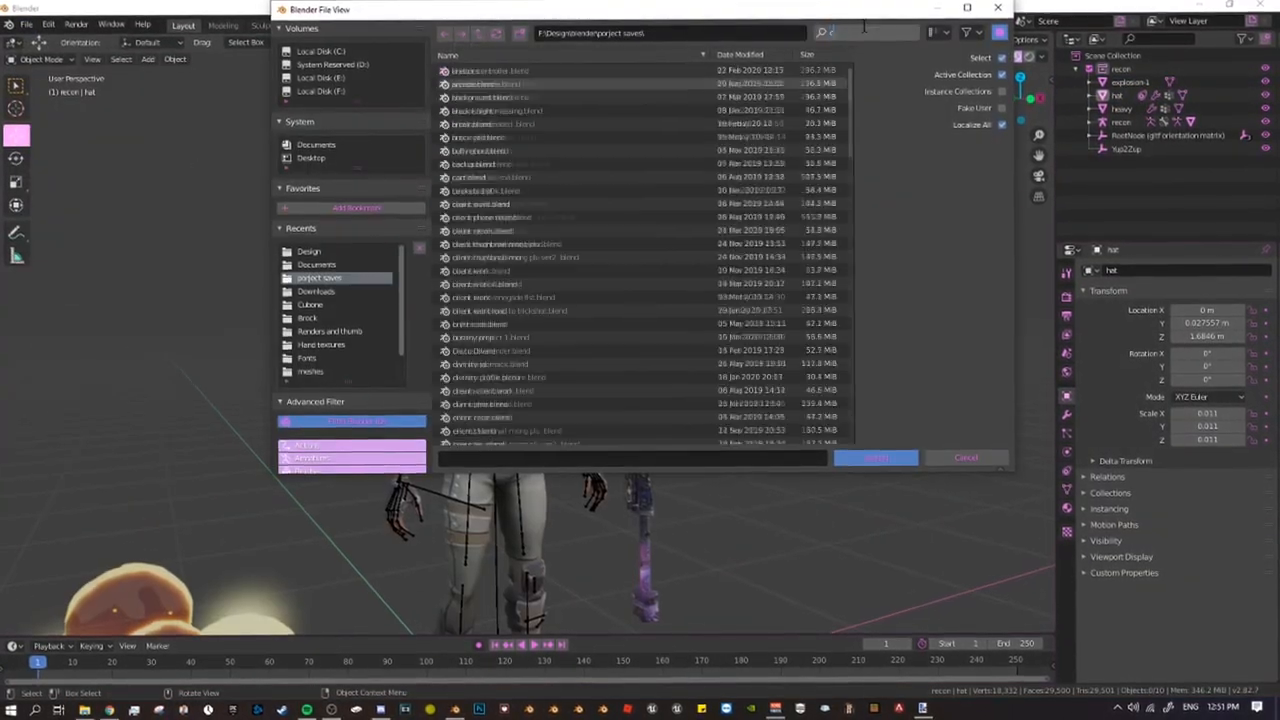
pyautogui.click(875, 457)
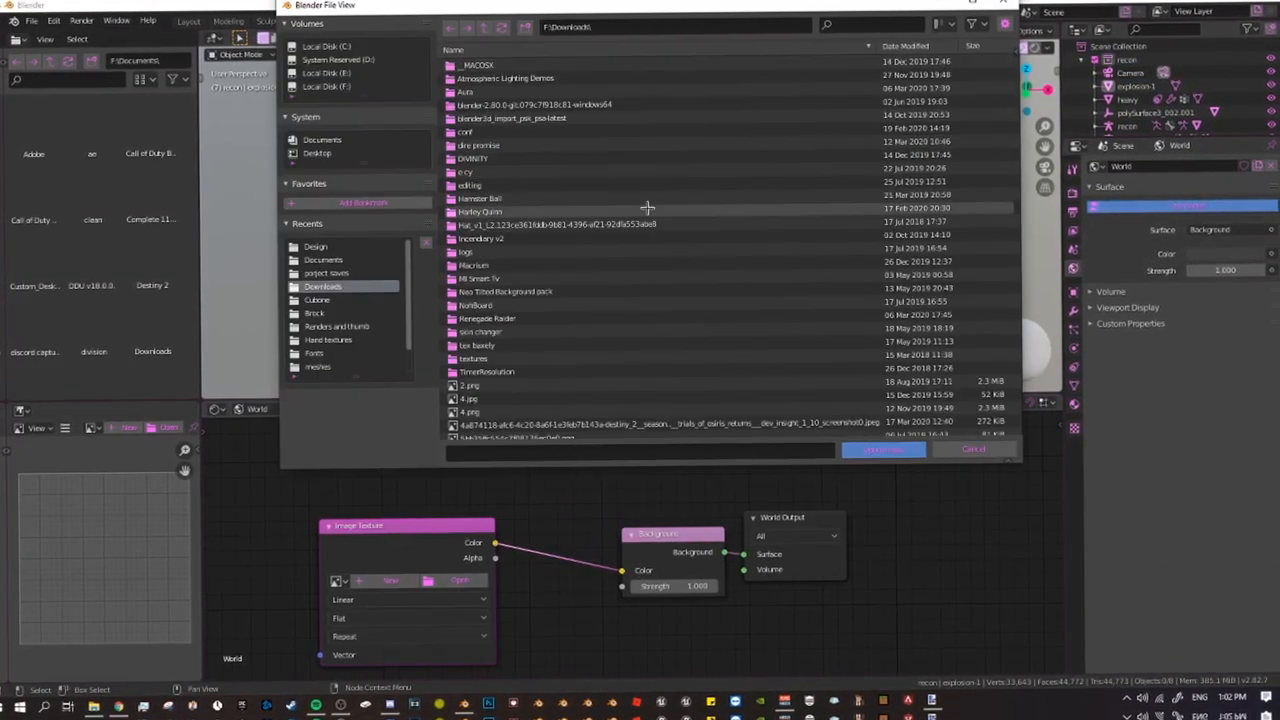
pyautogui.click(882, 449)
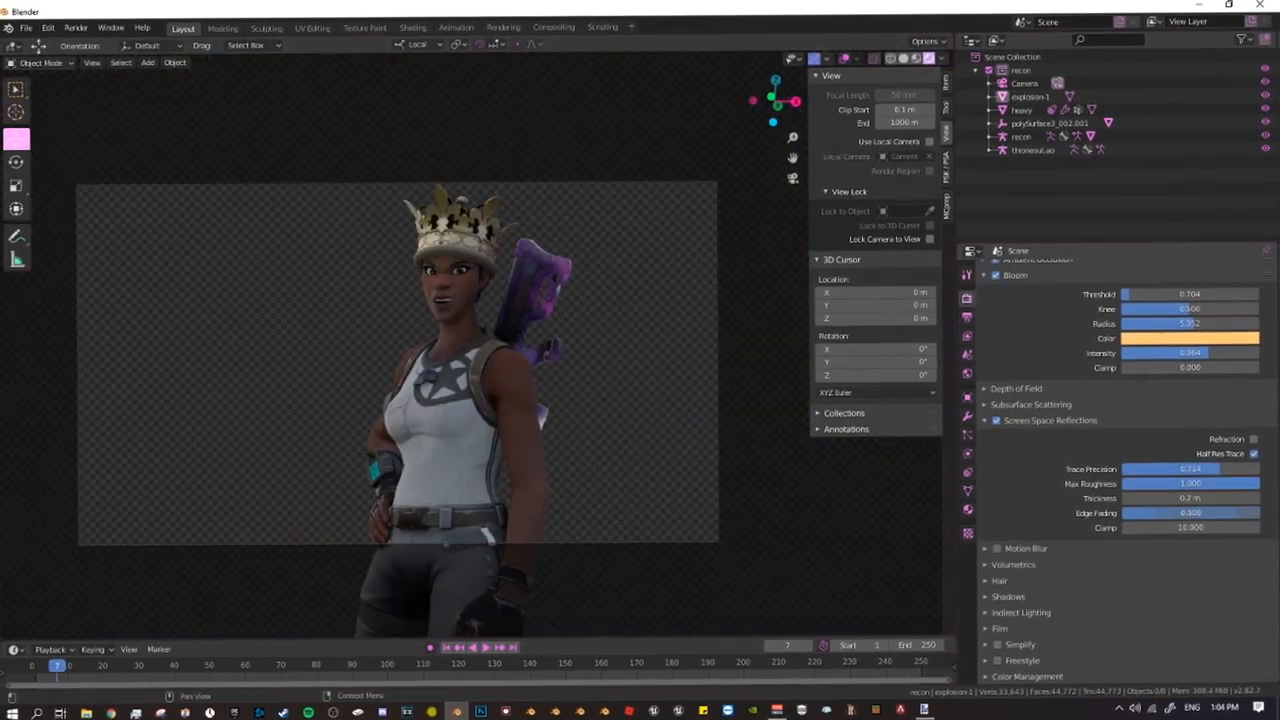
# Edit the rifle's material nodes in the Shading workspace.
pyautogui.click(423, 24)
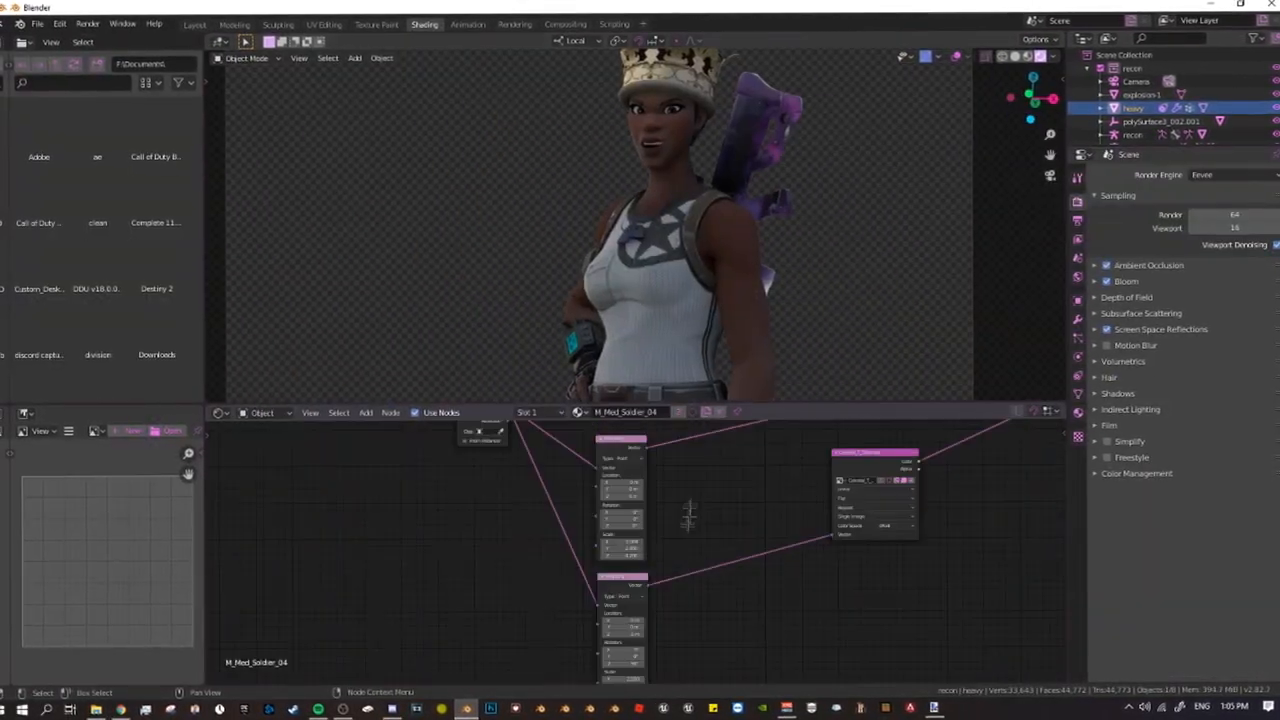
pyautogui.click(198, 22)
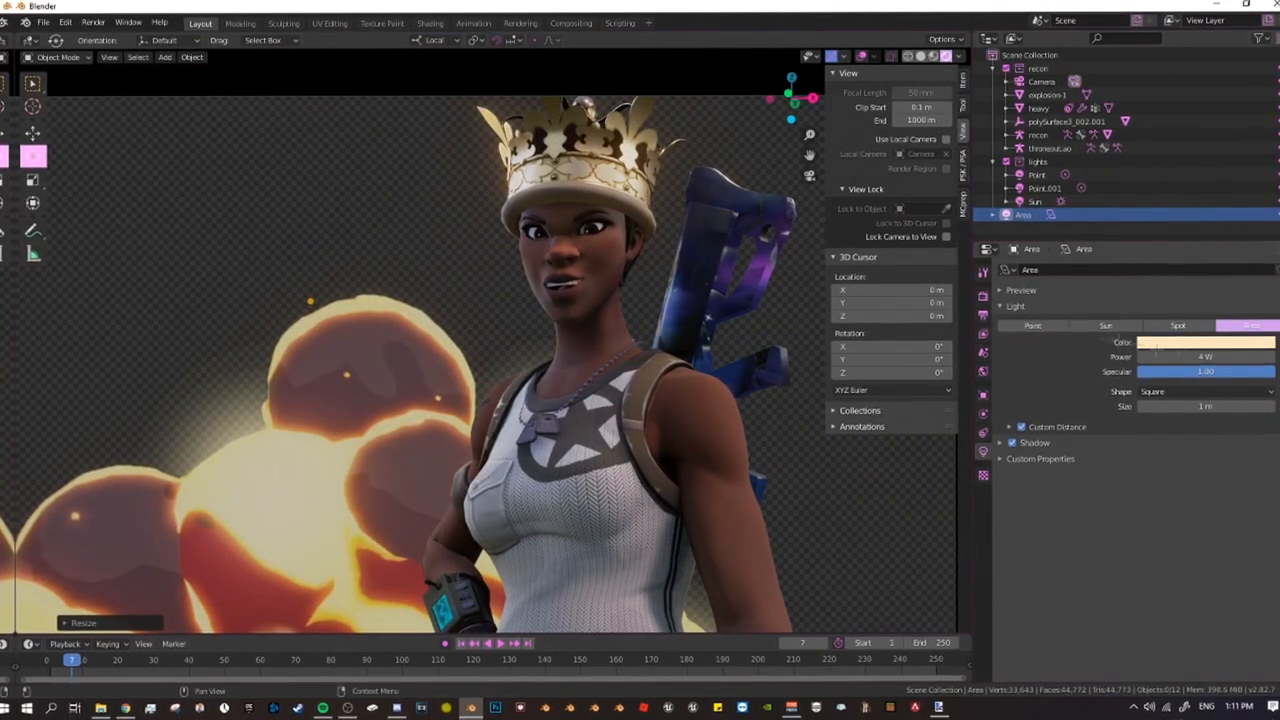
# Select a light and the new Point.002 light to adjust its power.
pyautogui.click(1037, 214)
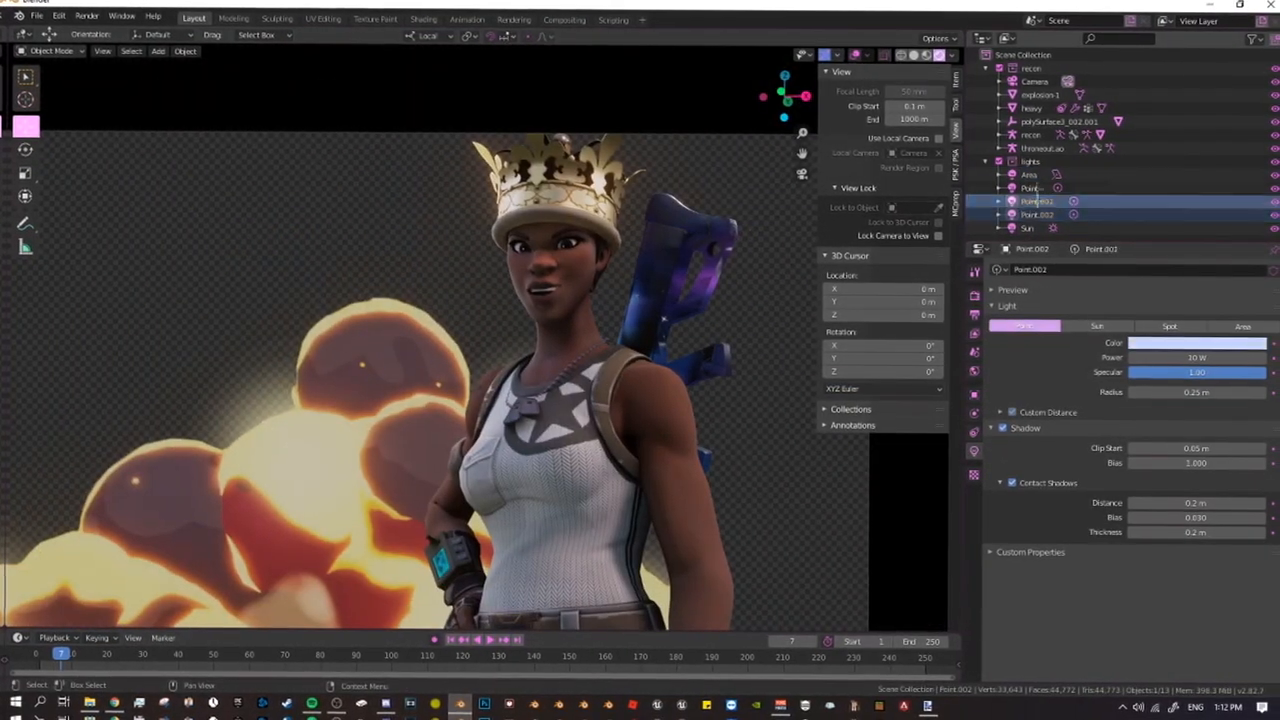
pyautogui.click(1017, 186)
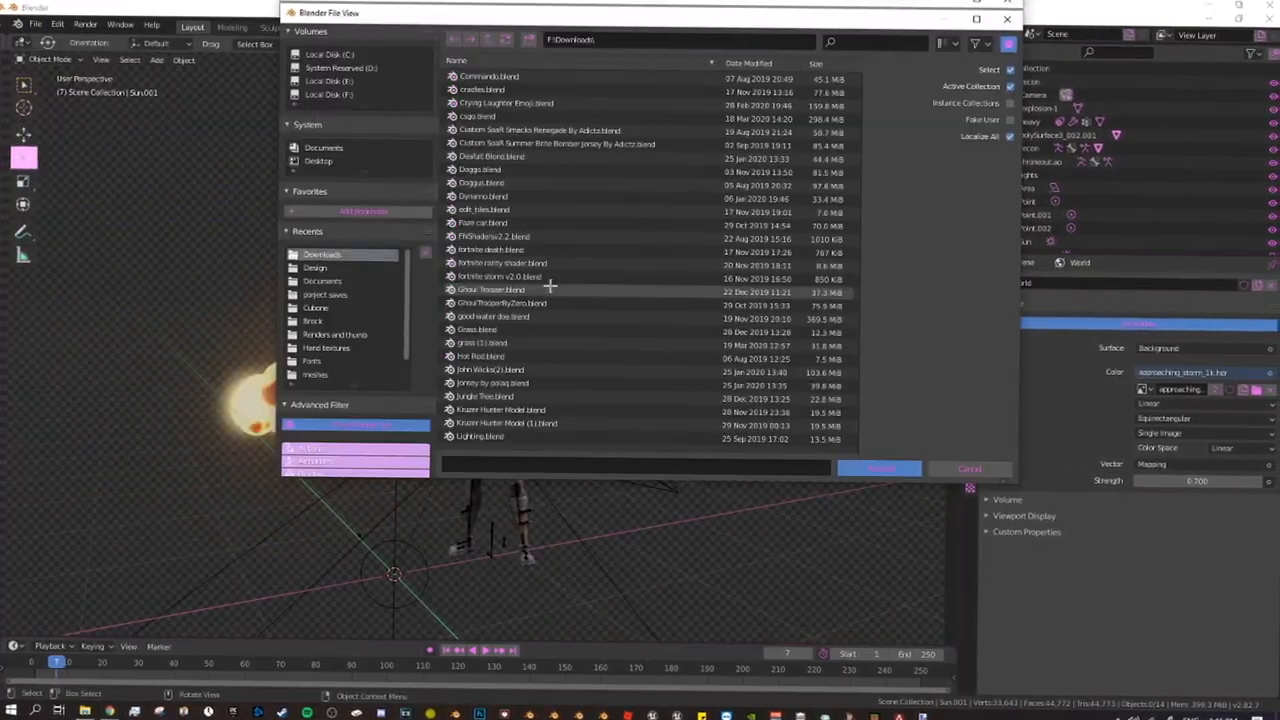
# Choose the blend file to append from the Downloads folder.
pyautogui.click(878, 468)
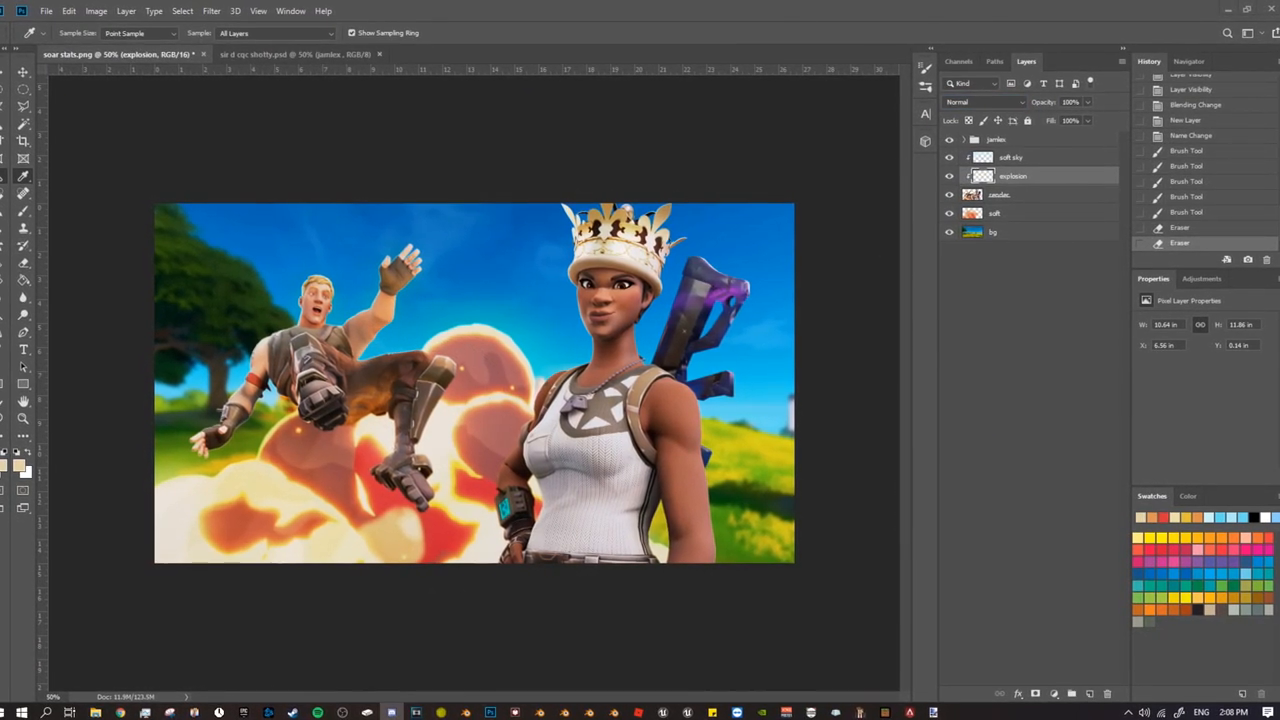
# Select the soft-light layers and group them with Ctrl+G.
pyautogui.click(25, 190)
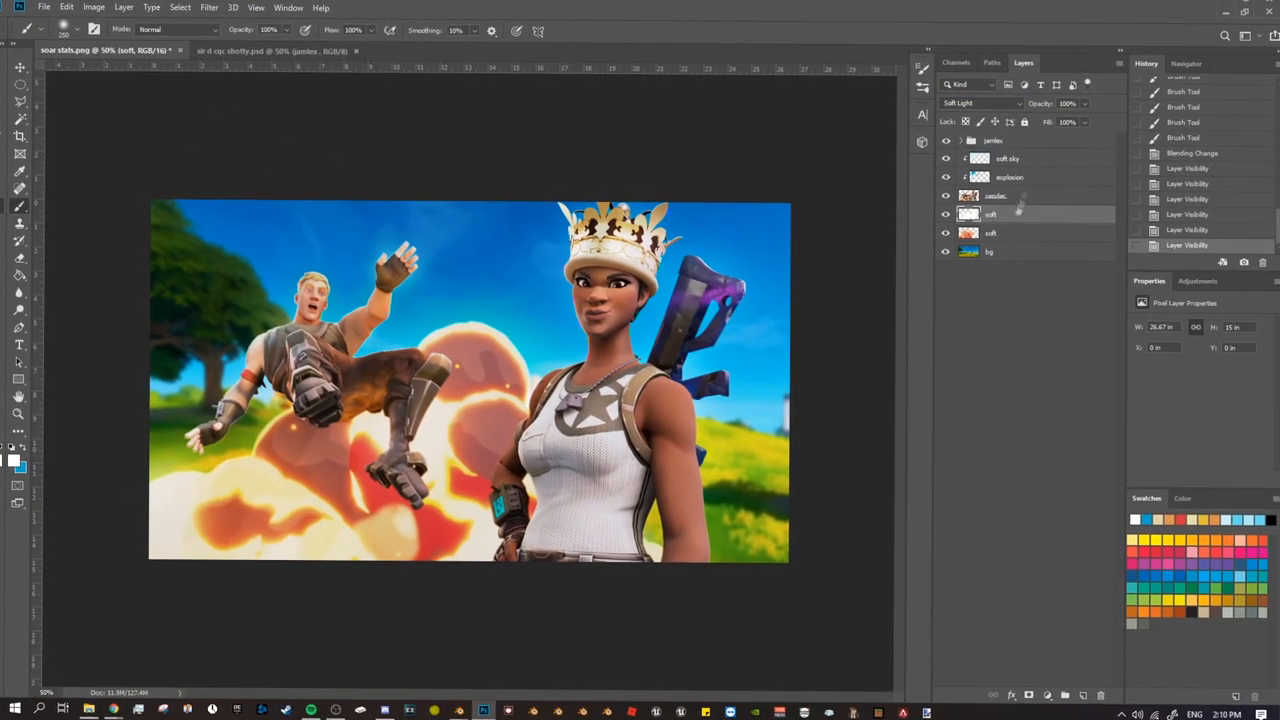
pyautogui.click(943, 199)
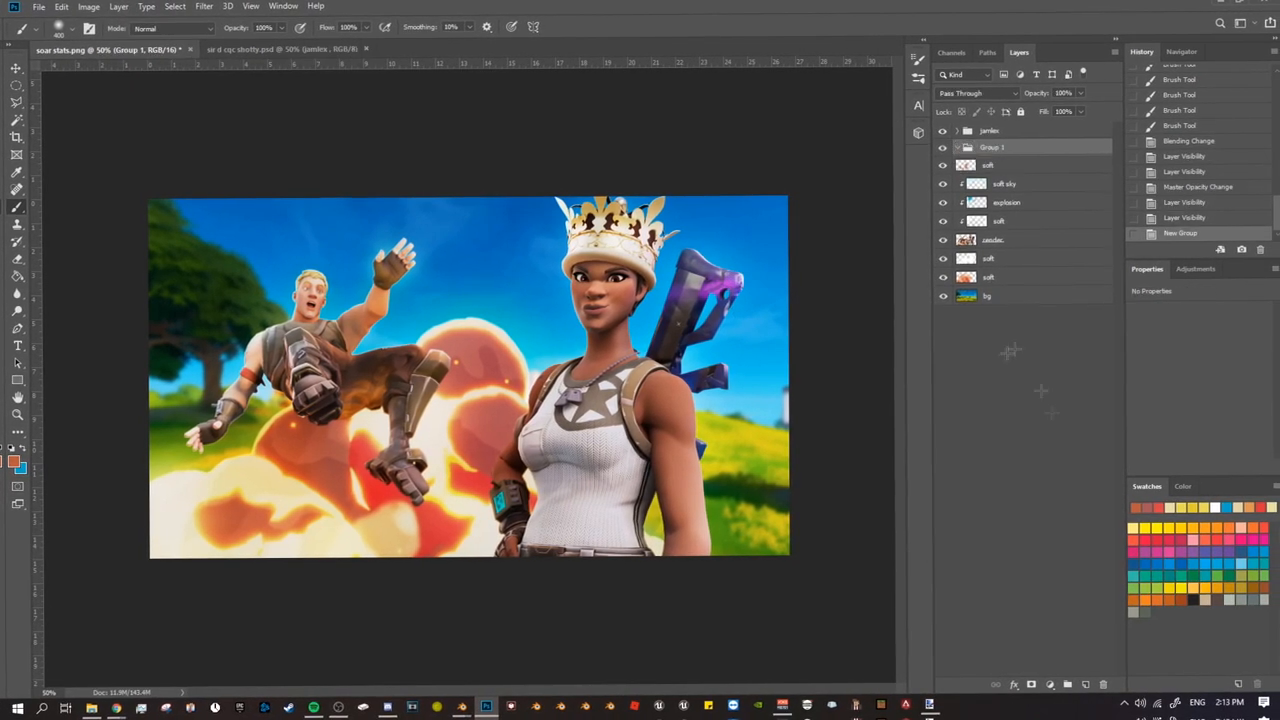
pyautogui.click(975, 93)
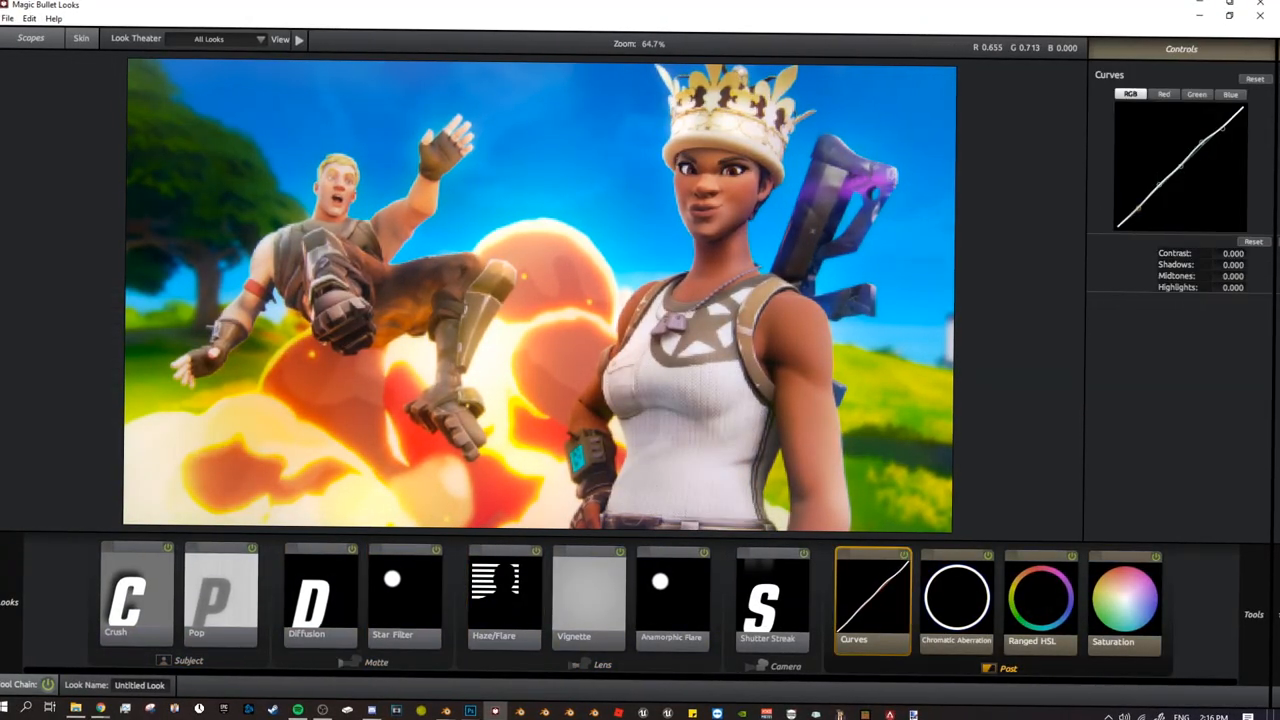
# Apply the Curves grade, mask the motion layer and confirm a Gaussian Blur.
pyautogui.click(134, 595)
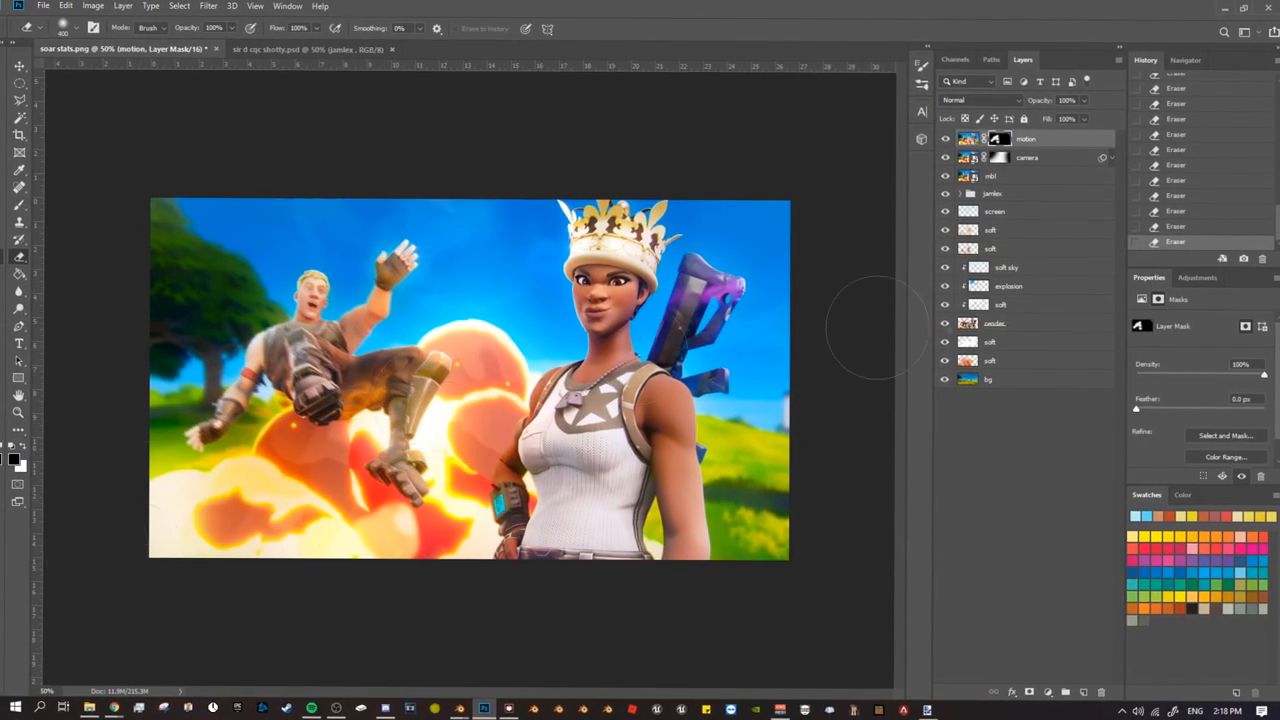
pyautogui.click(207, 6)
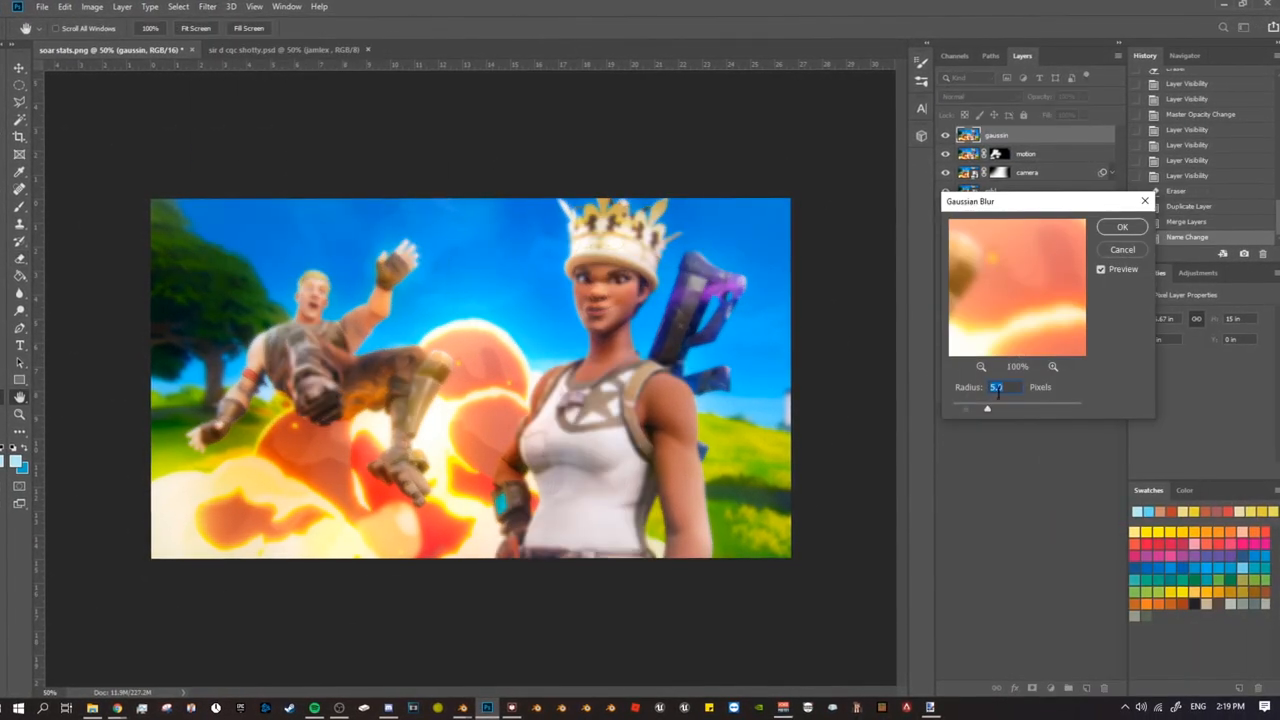
pyautogui.click(1122, 226)
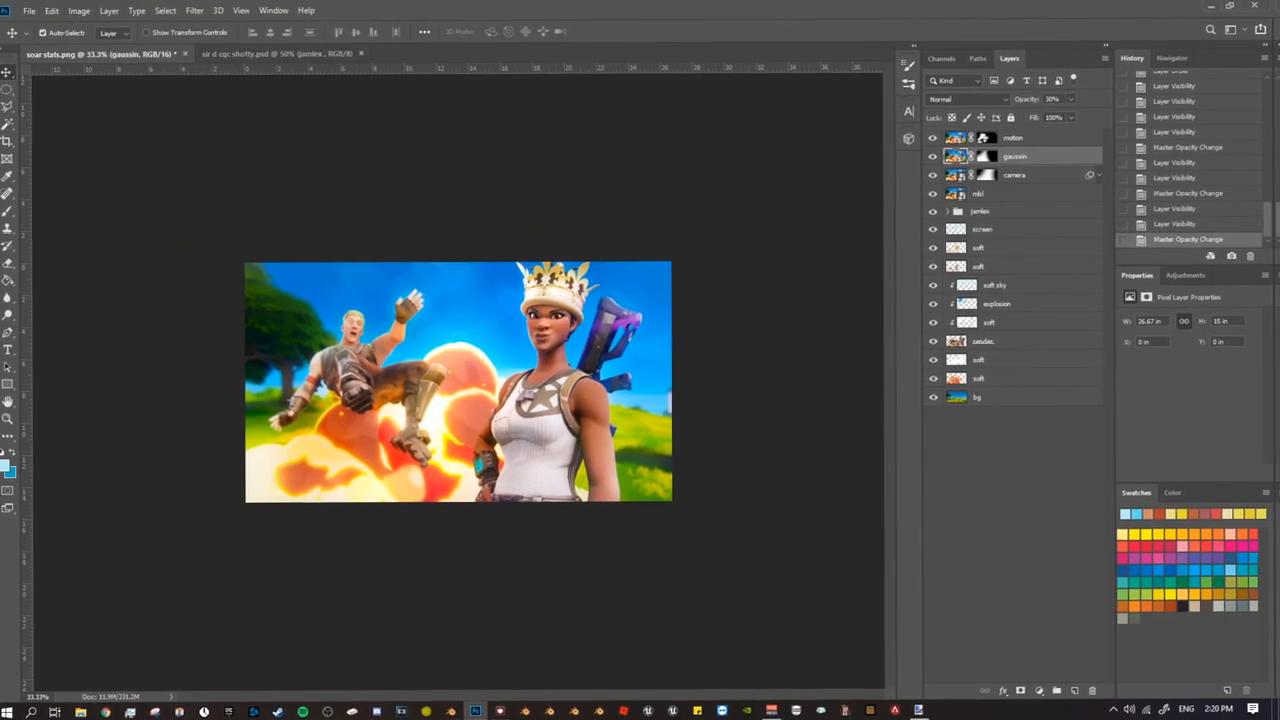